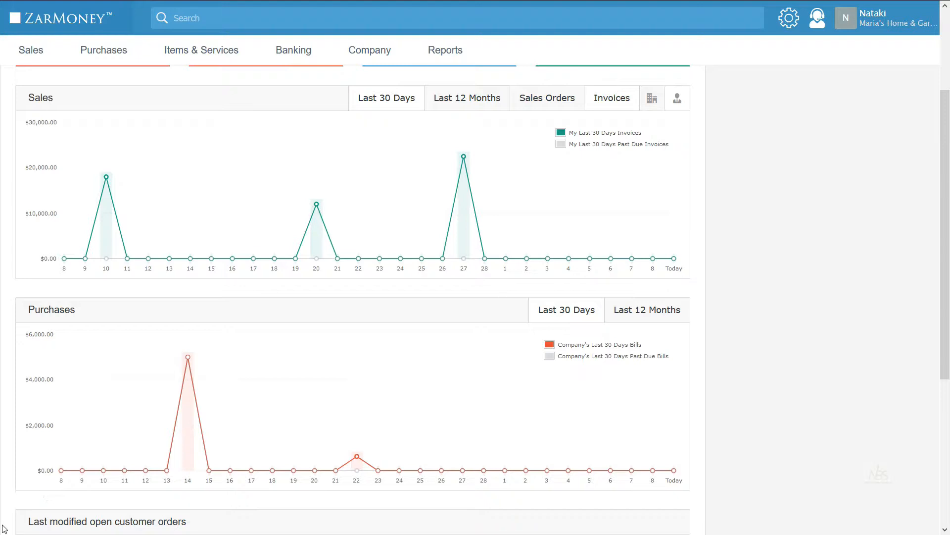
Go full screen and start a new invoice from the Sales menu
key("F11")
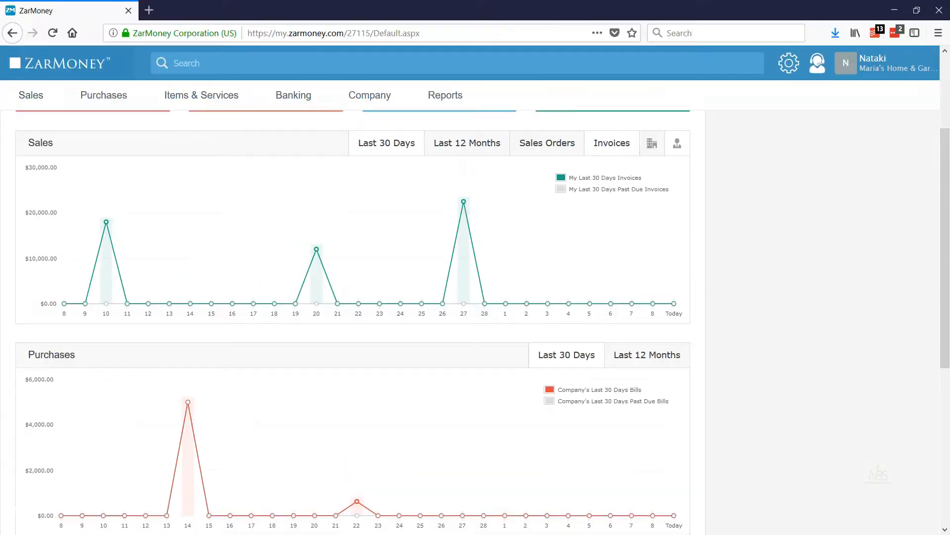
left_click(31, 95)
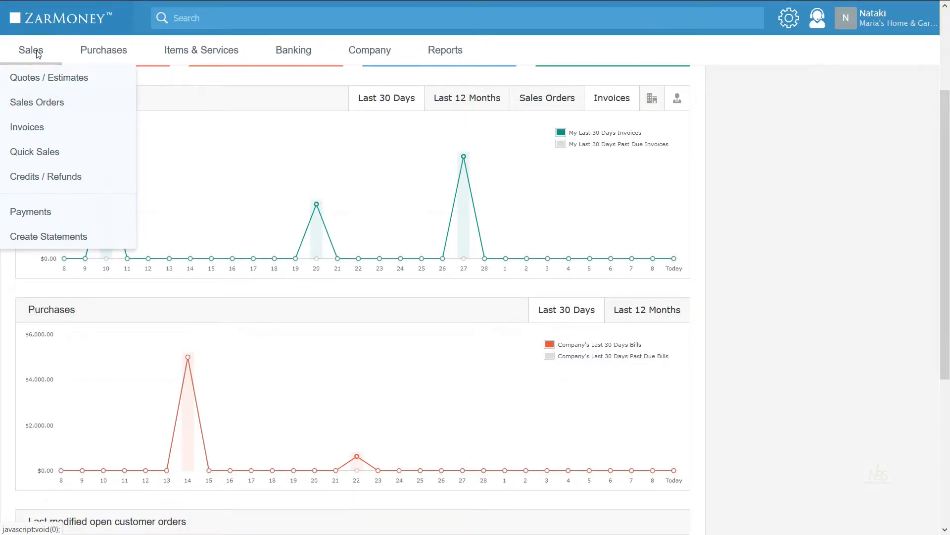
mouse_move(37, 126)
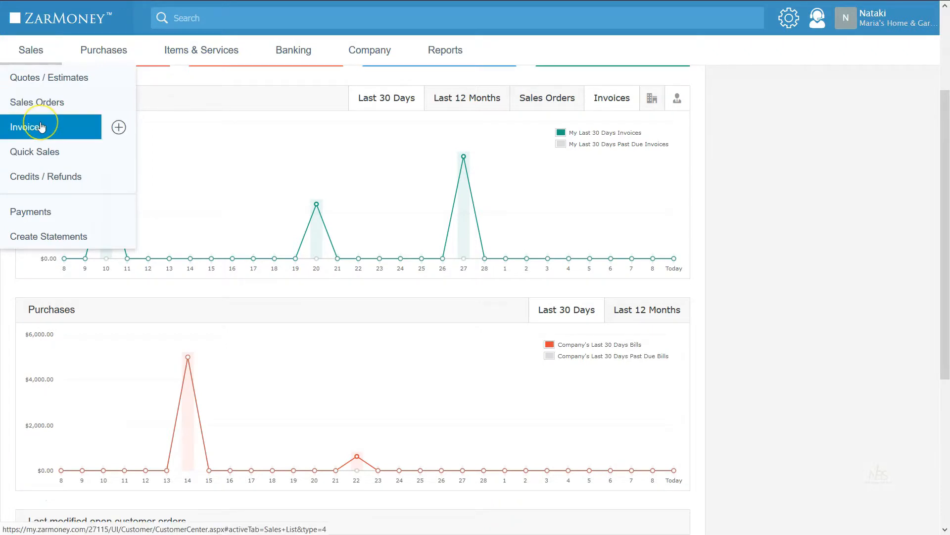
left_click(119, 127)
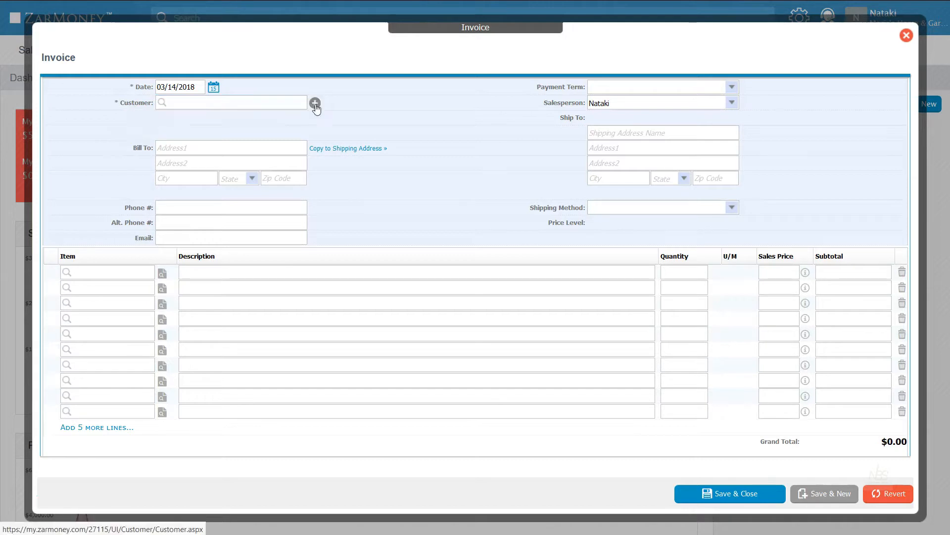
Add new customer Keisha's Florists and Gifts with an email address and fax number
left_click(315, 103)
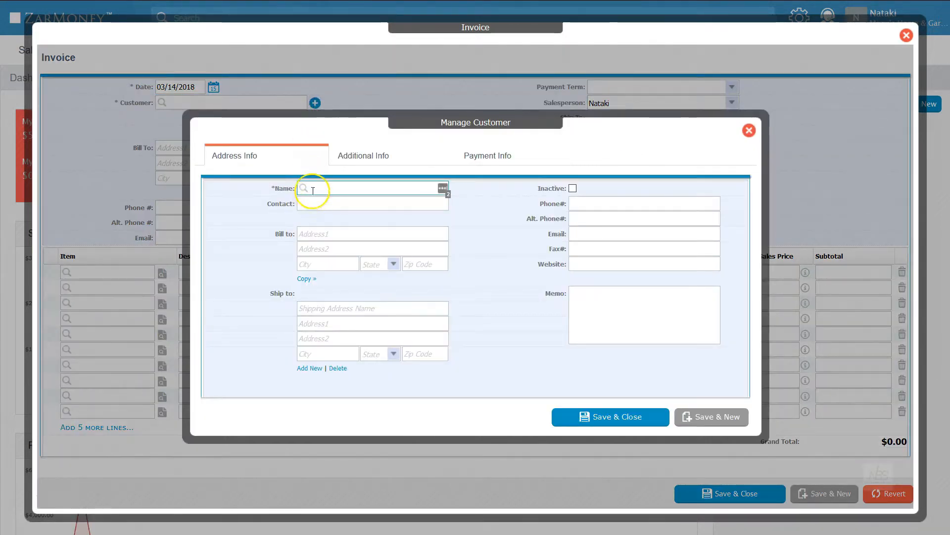
type("Keisha's Florists")
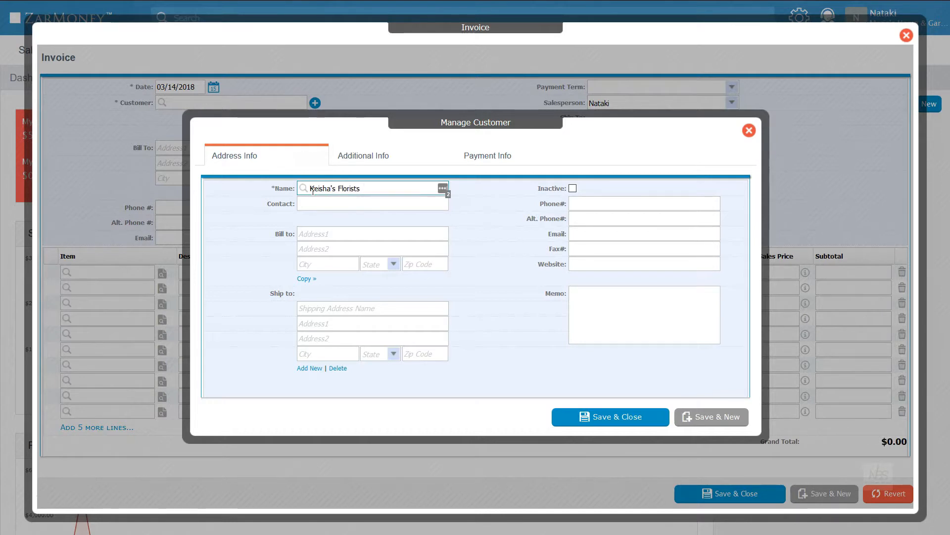
type("and Gifts")
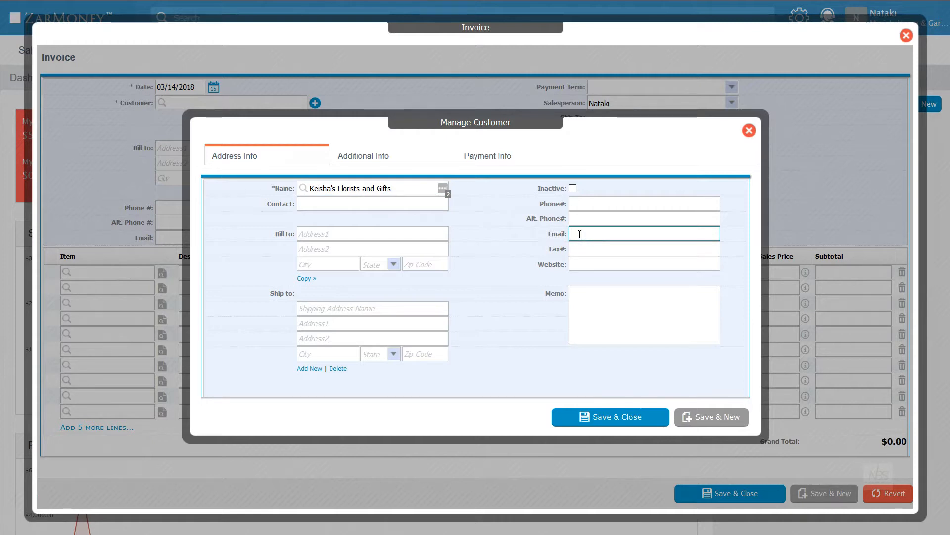
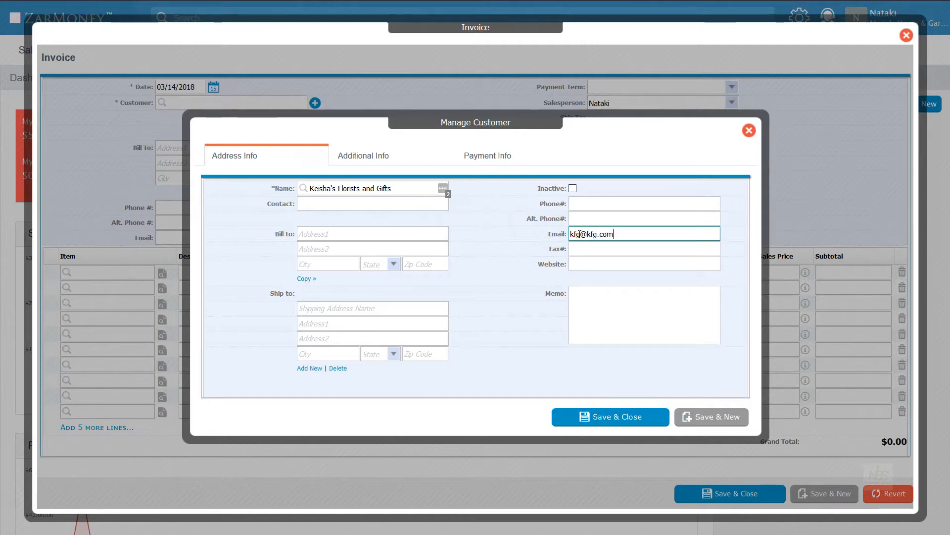
type("555-555-1212")
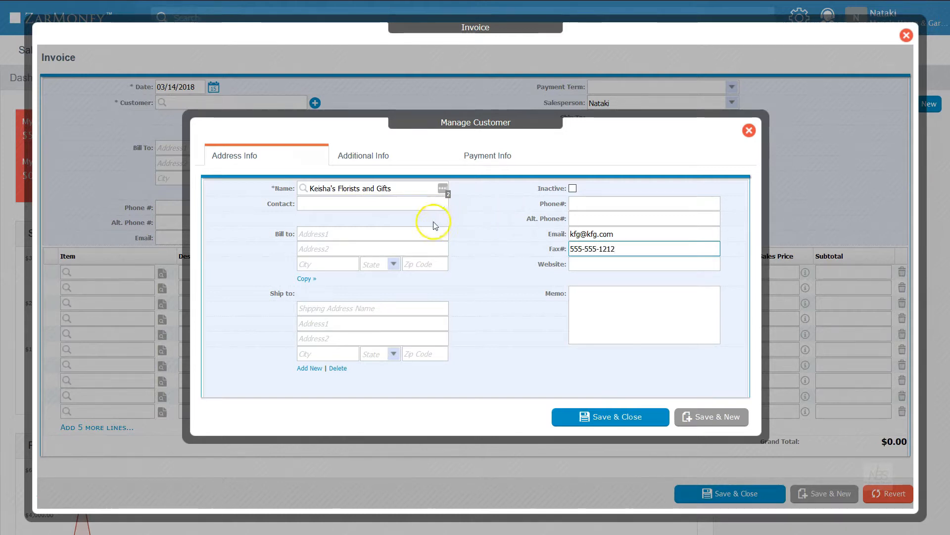
Fill the Bill To address from the suggested Poughkeepsie street address and save the customer
left_click(362, 234)
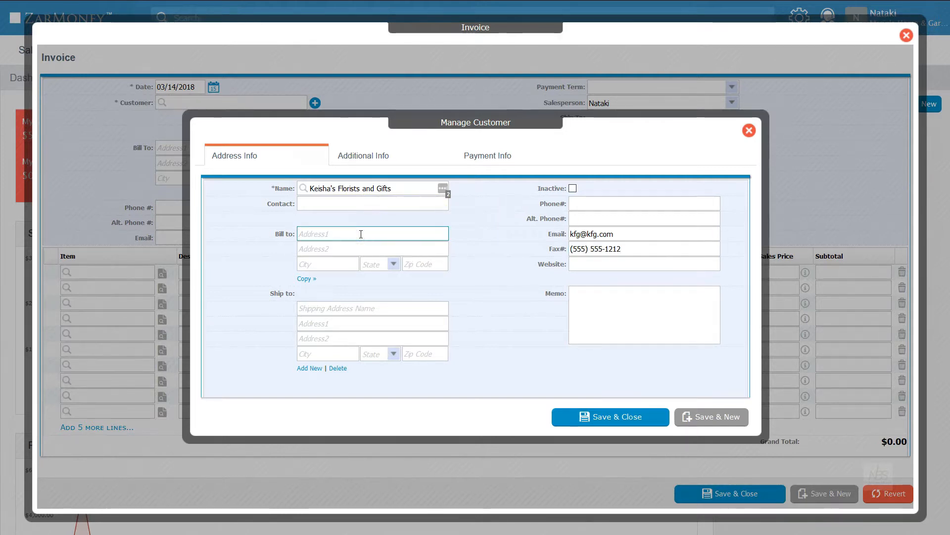
type("123 Any st")
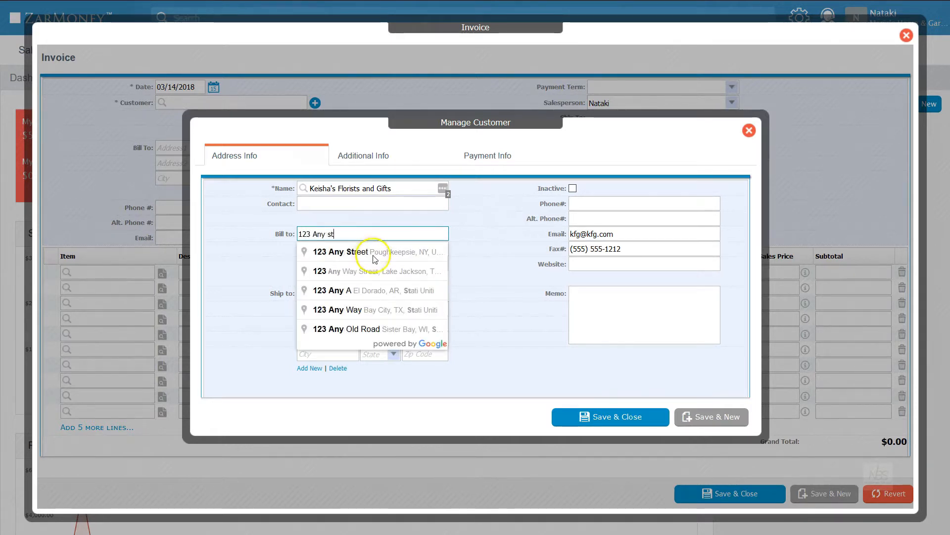
left_click(367, 251)
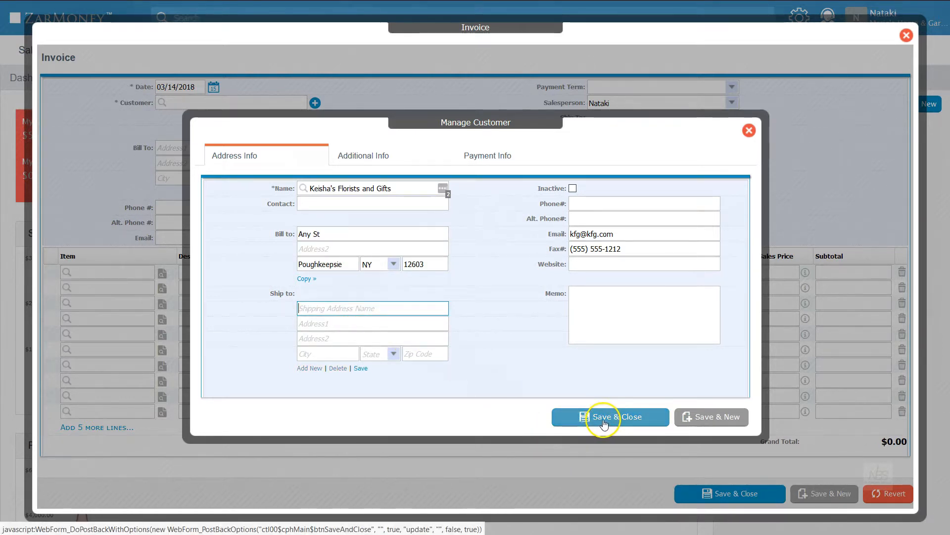
left_click(610, 417)
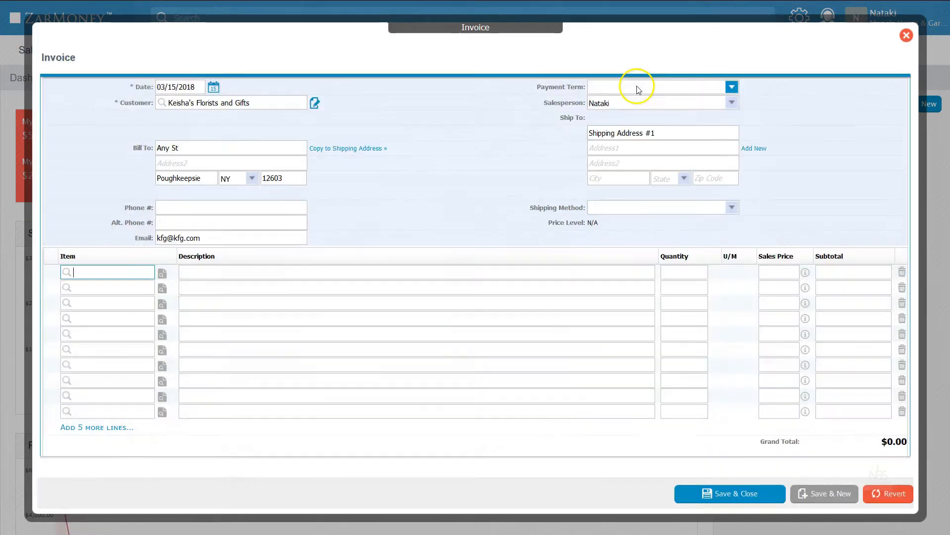
Review the payment term options (C.B.D, C.O.D, Net 30, Net 60) without choosing one
left_click(731, 86)
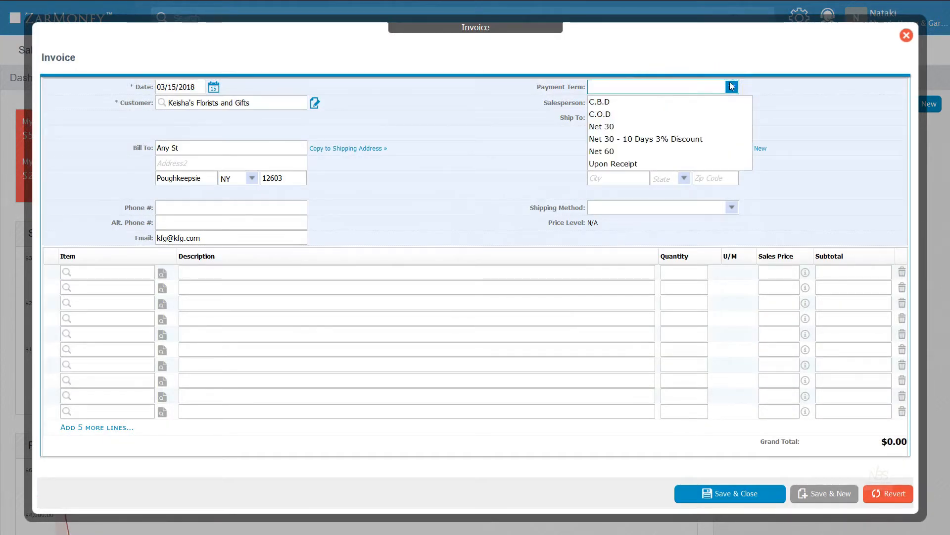
mouse_move(683, 153)
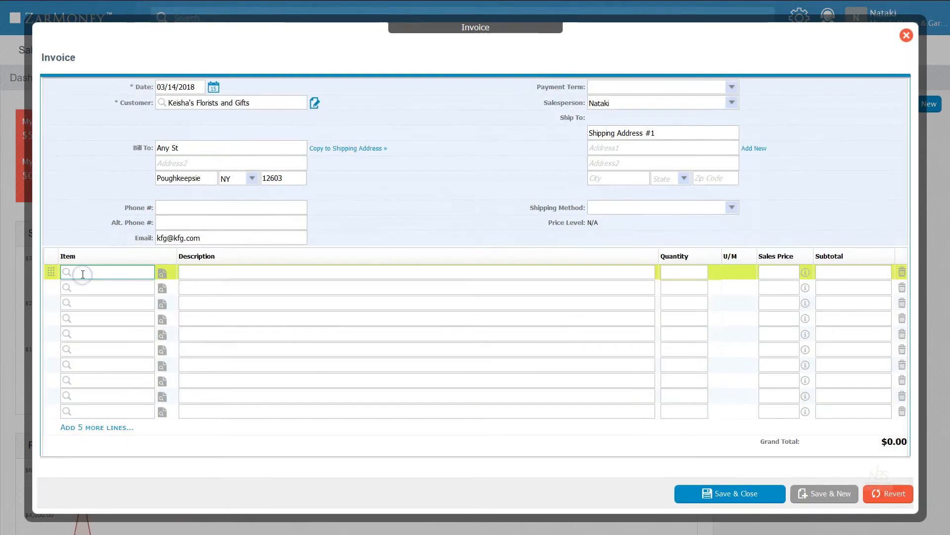
Add Mini Centerpieces (50) and Flowers - roses (100) lines at $15, then save the invoice
type("fl")
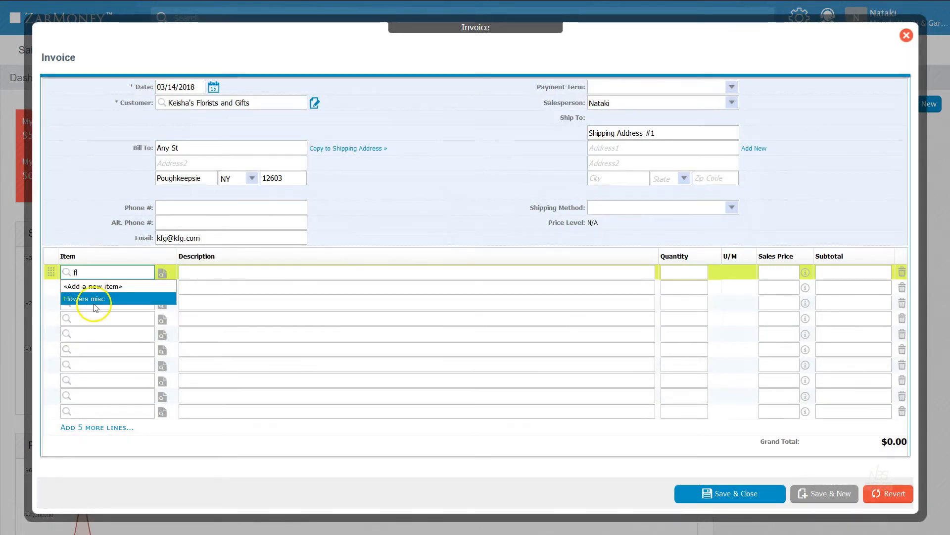
left_click(91, 298)
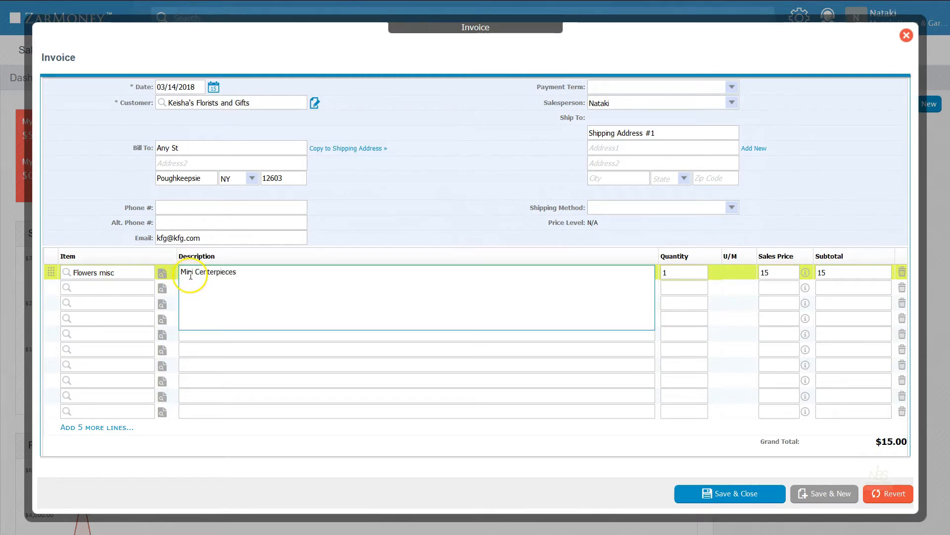
left_click(683, 272)
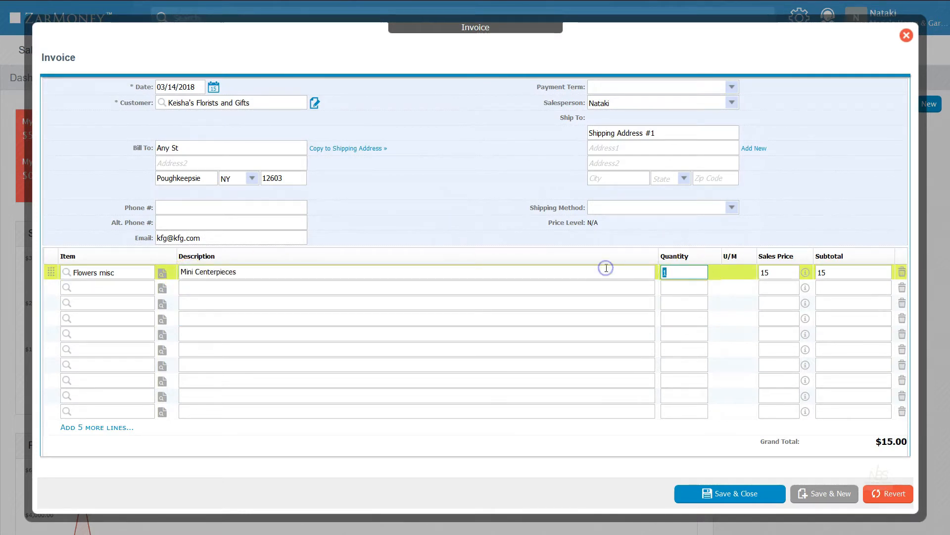
type("50")
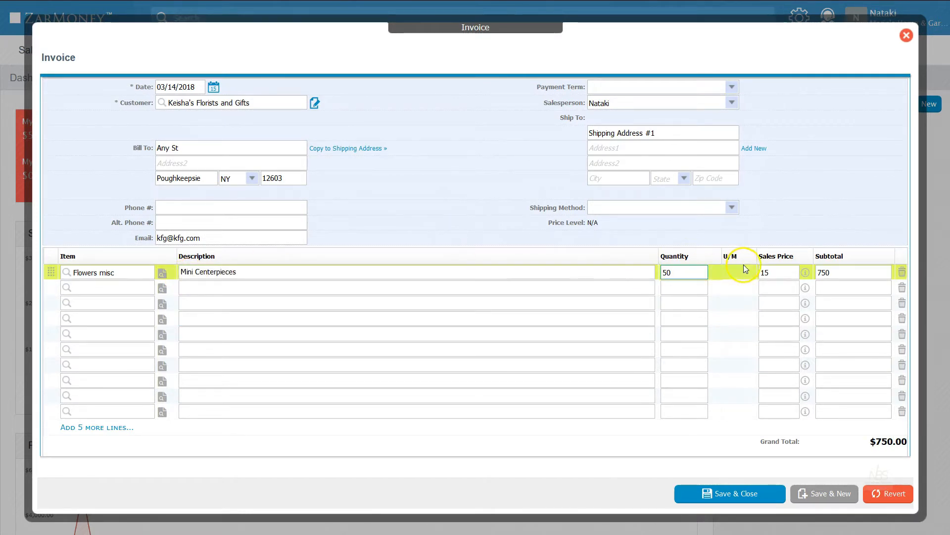
type("f")
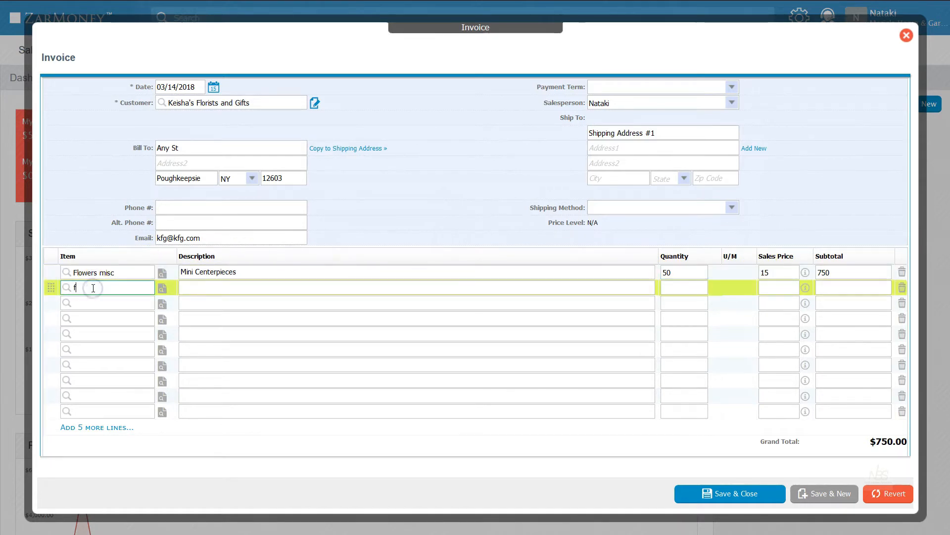
type("100")
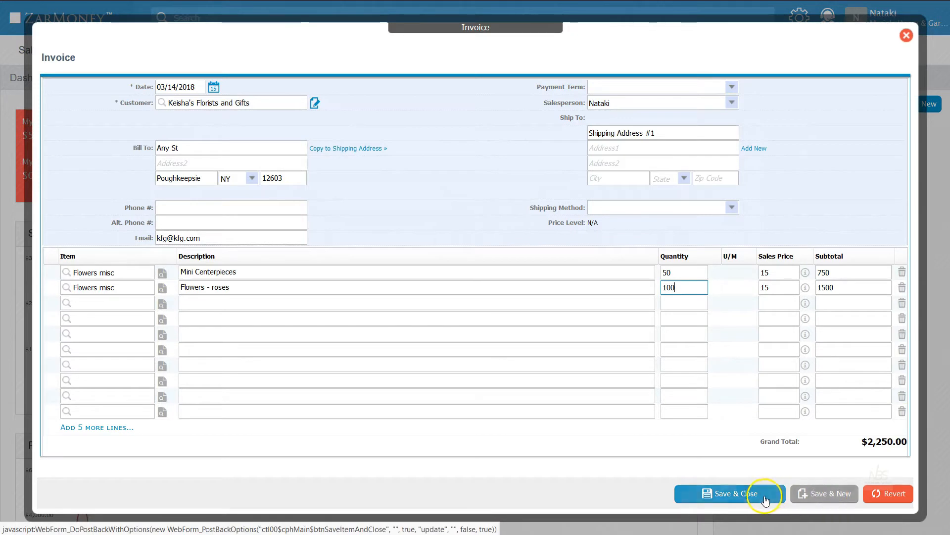
left_click(730, 493)
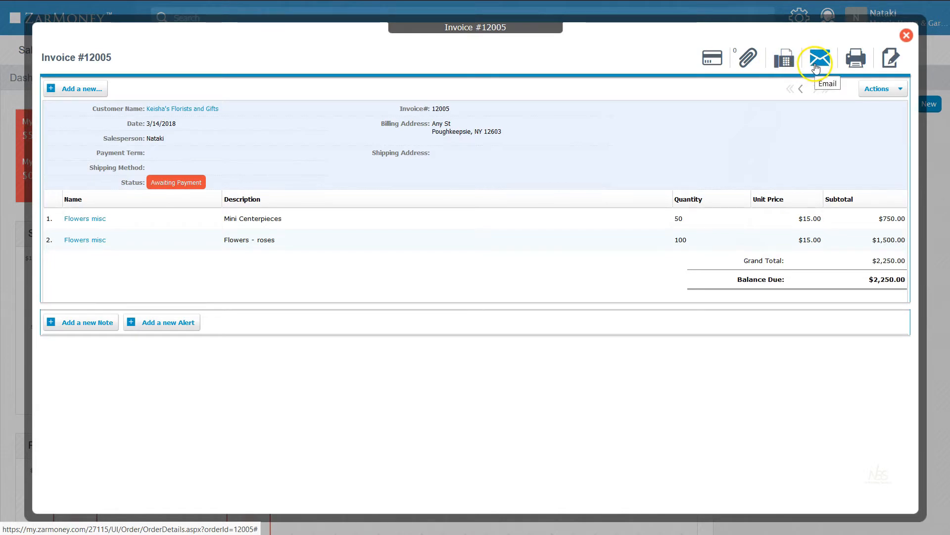
mouse_move(783, 58)
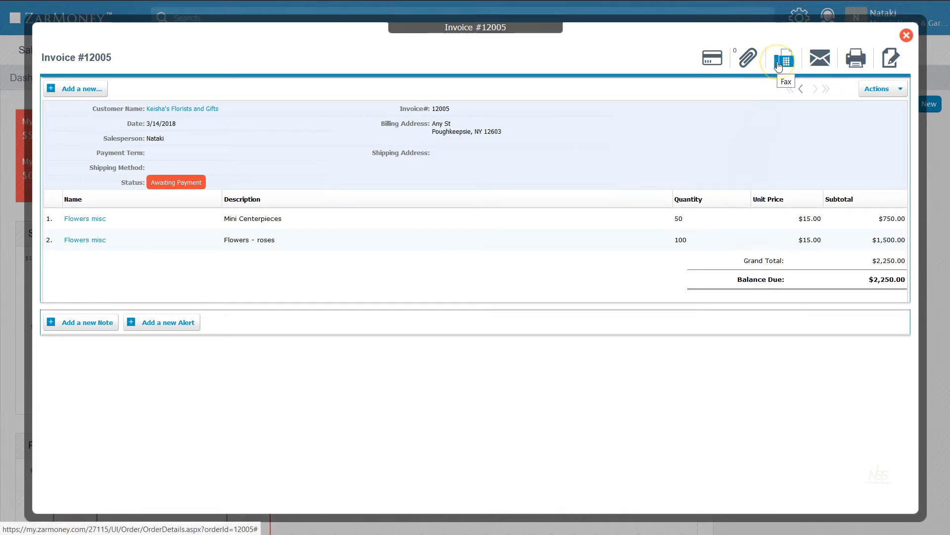
mouse_move(814, 59)
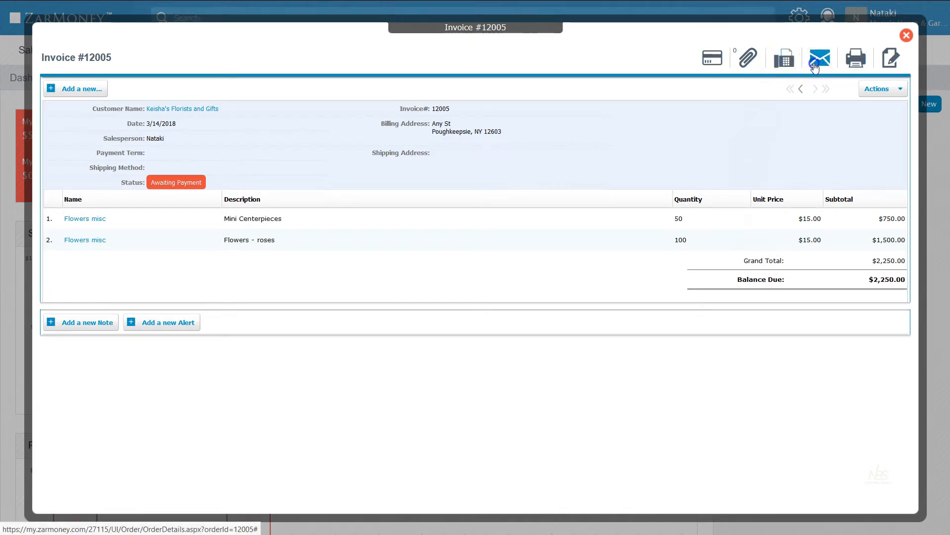
Preview invoice #12005 in the Product-Based Classic Mailing PDF layout, then bring up its email form
left_click(853, 57)
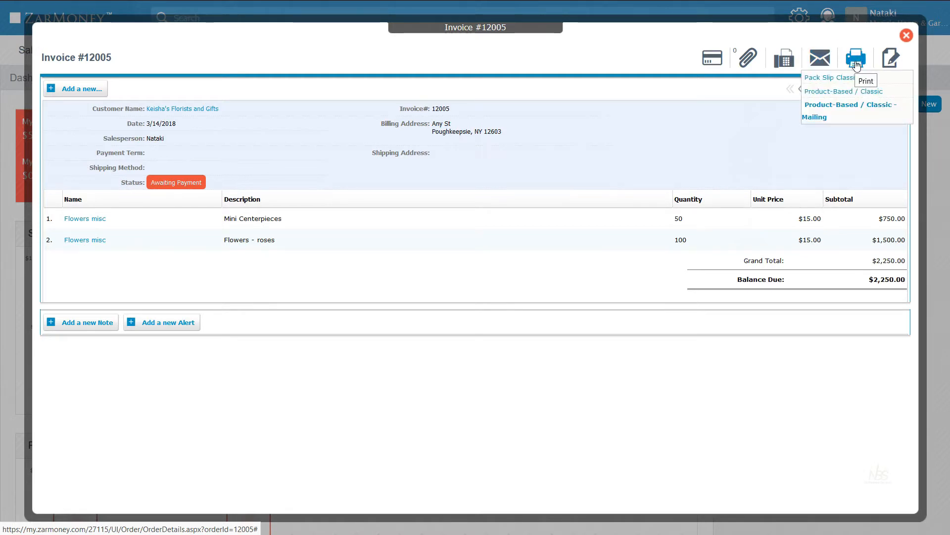
left_click(829, 91)
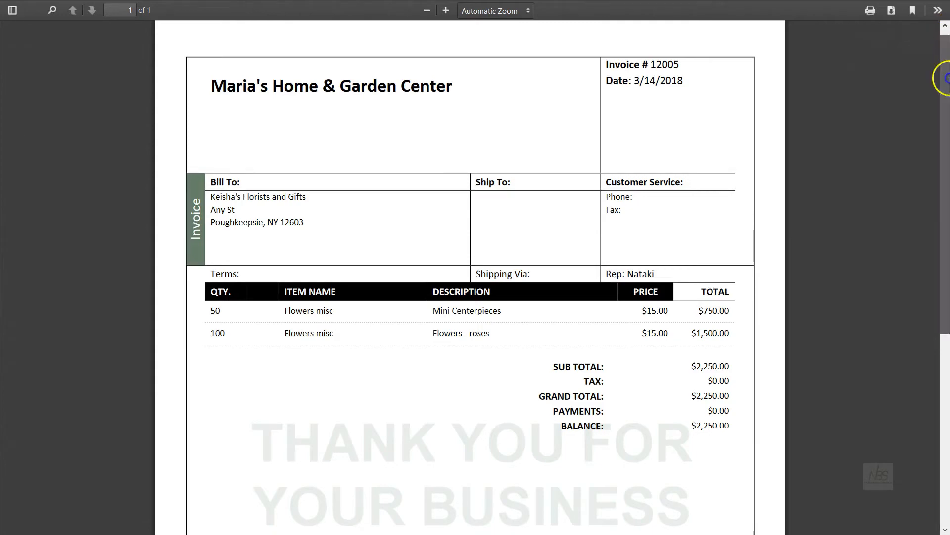
left_click(815, 56)
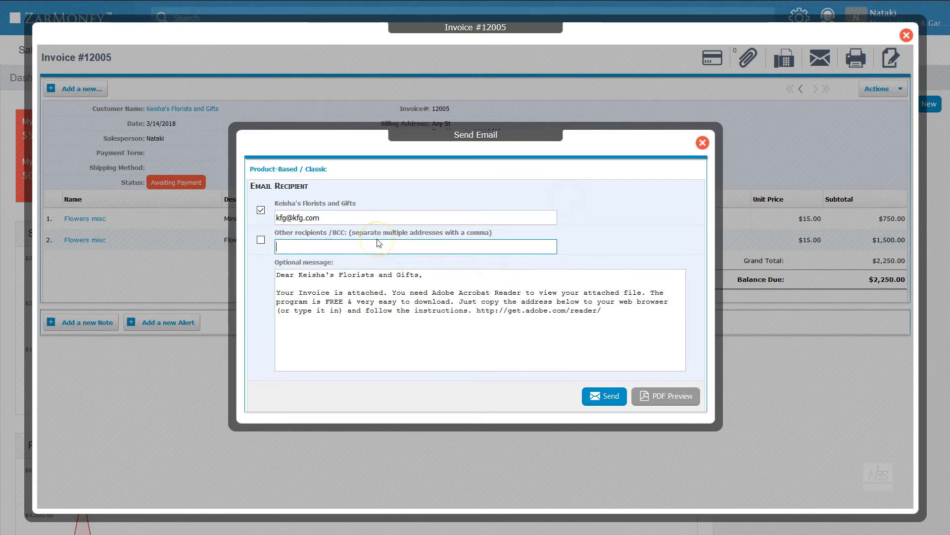
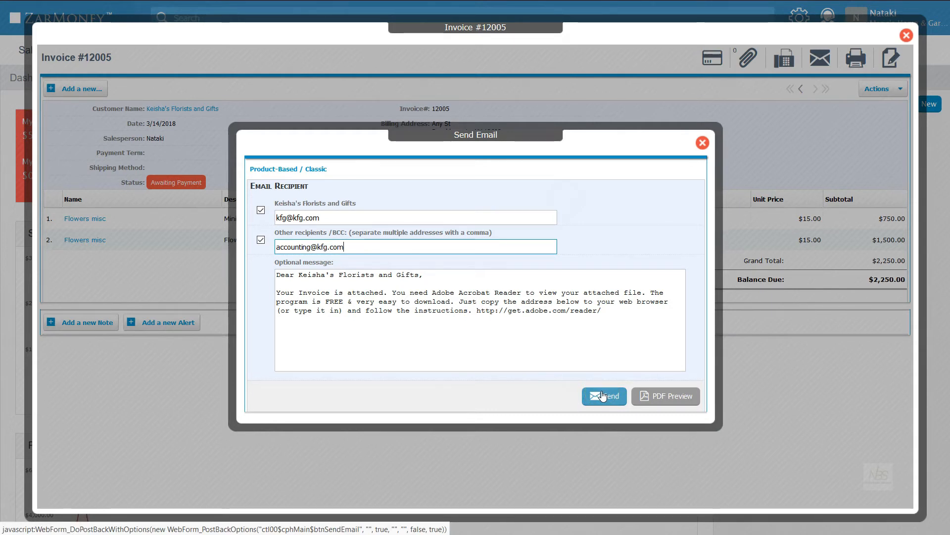
left_click(603, 396)
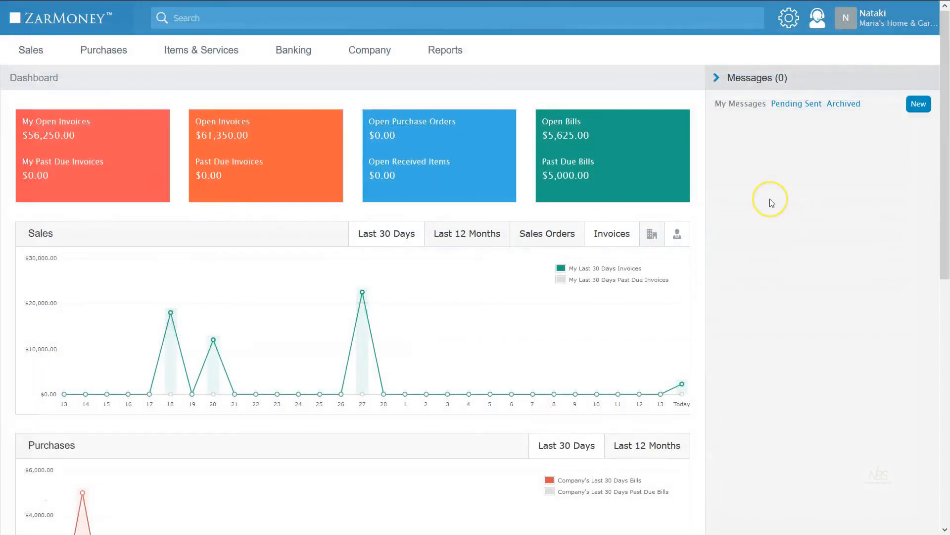
mouse_move(769, 202)
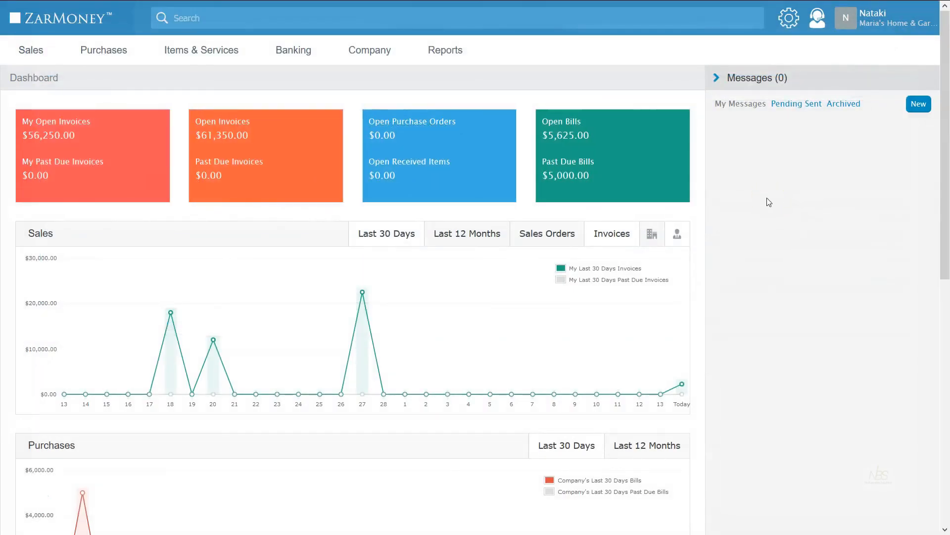